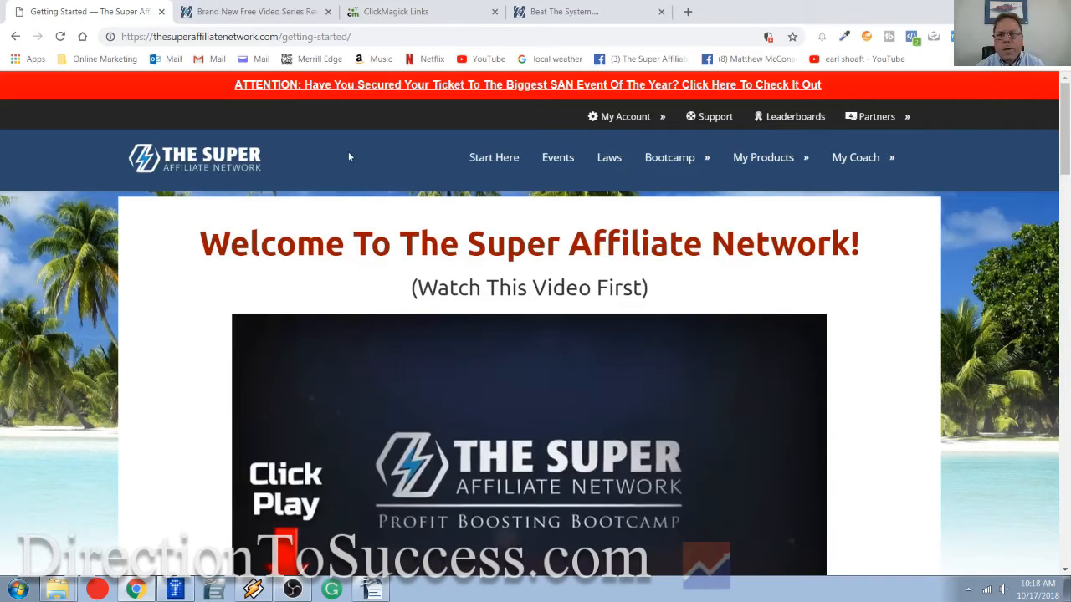
Go to the My Business affiliate dashboard from the Partners menu
{"action": "left_click", "coordinate": [877, 117]}
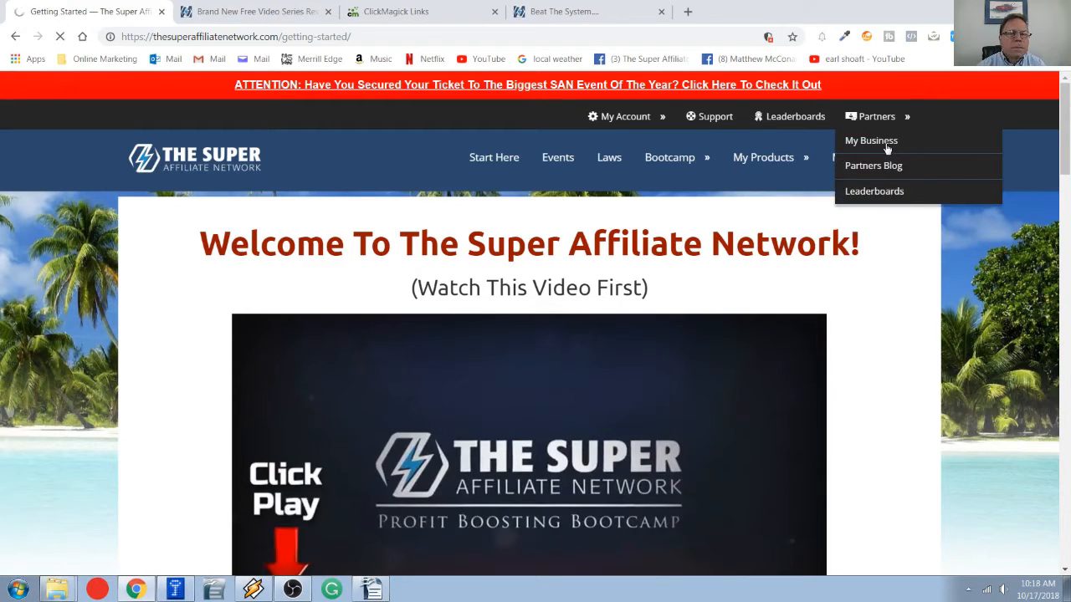
{"action": "left_click", "coordinate": [870, 140]}
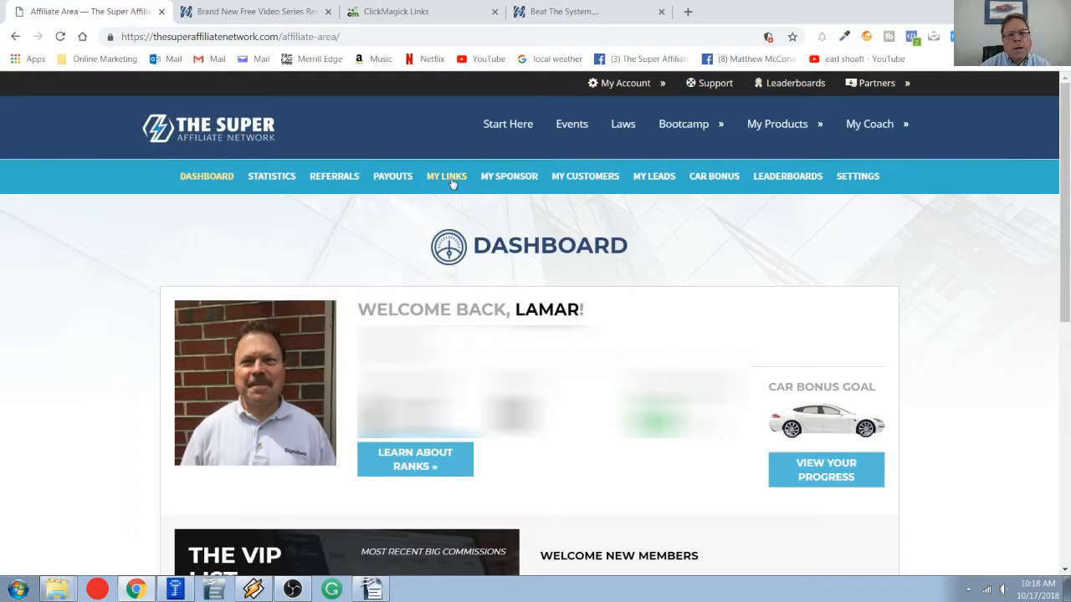
Show My Links for the SAN promotion, revealing the free video series capture page link
{"action": "left_click", "coordinate": [445, 176]}
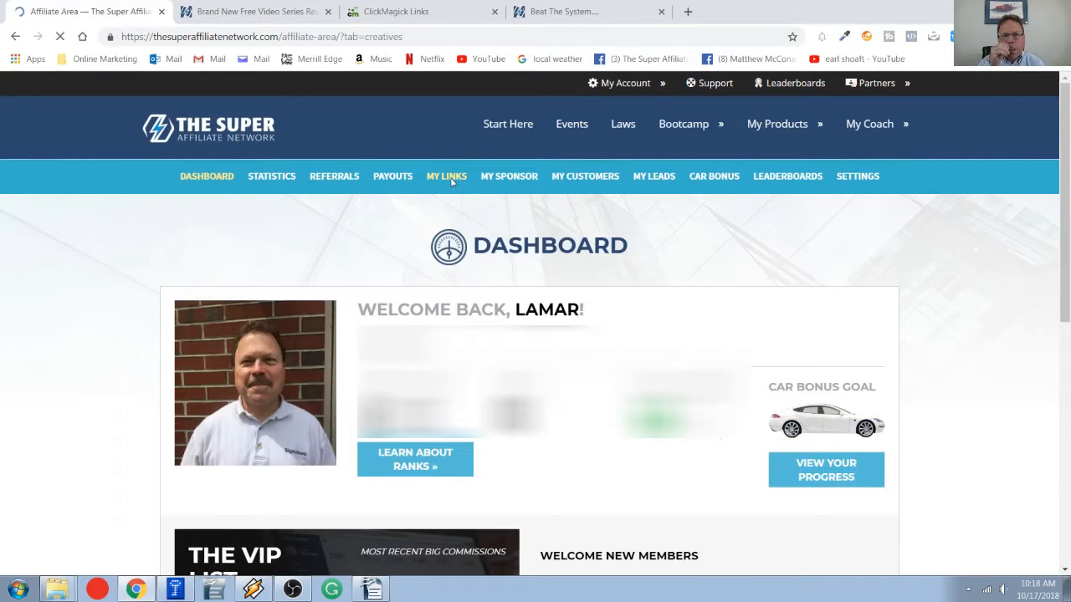
{"action": "left_click", "coordinate": [445, 176]}
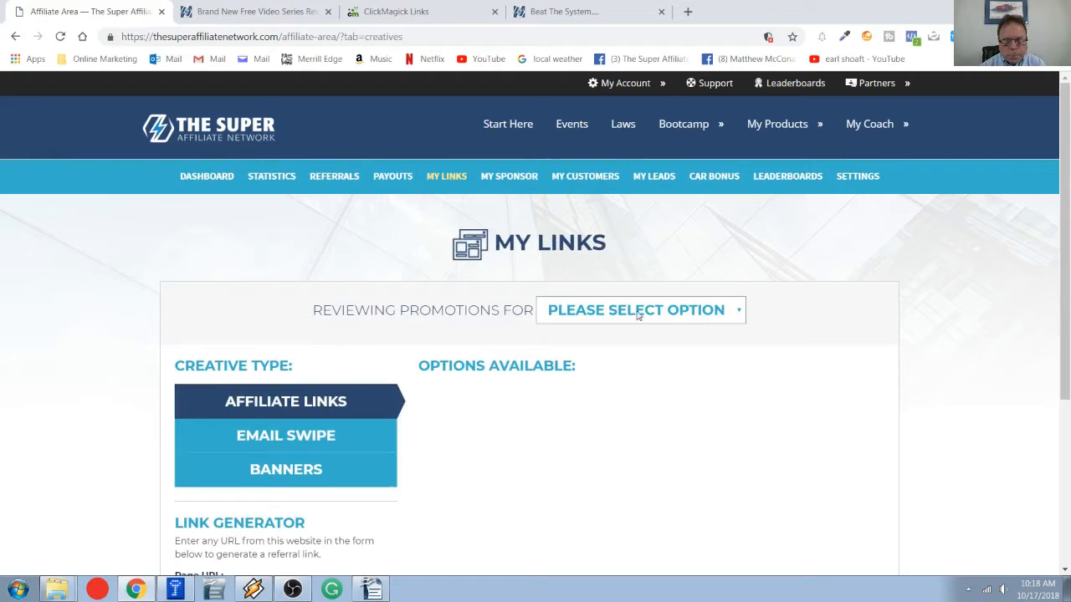
{"action": "mouse_move", "coordinate": [730, 313]}
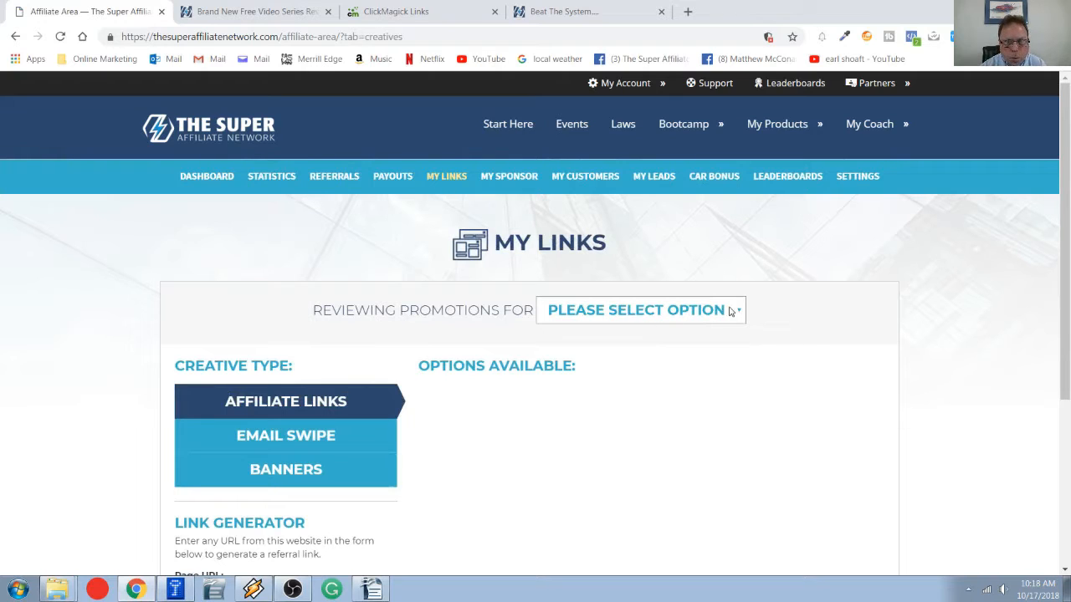
{"action": "left_click", "coordinate": [639, 309]}
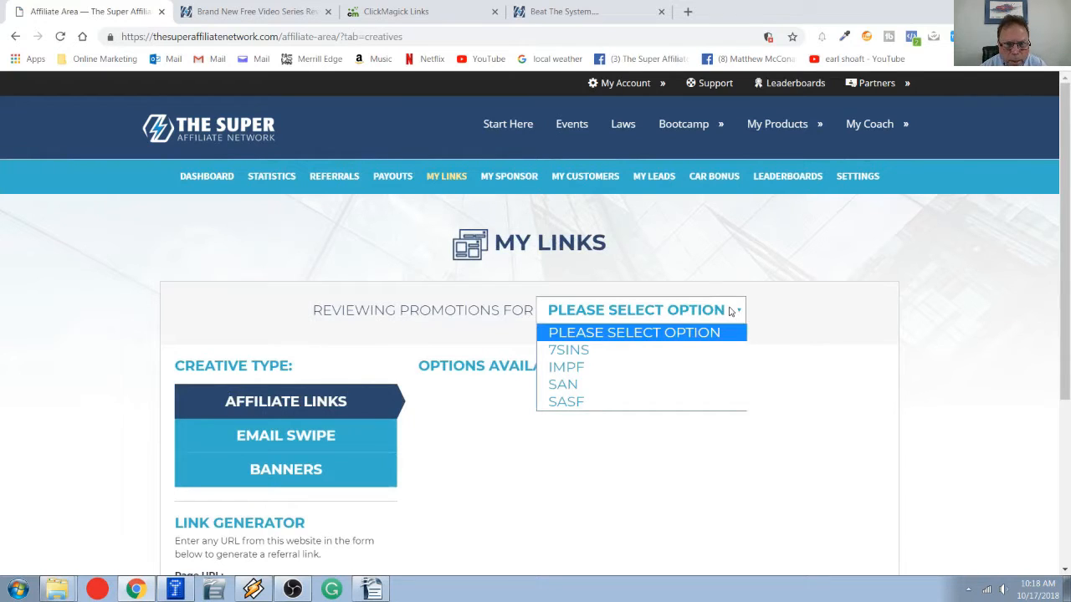
{"action": "mouse_move", "coordinate": [562, 383]}
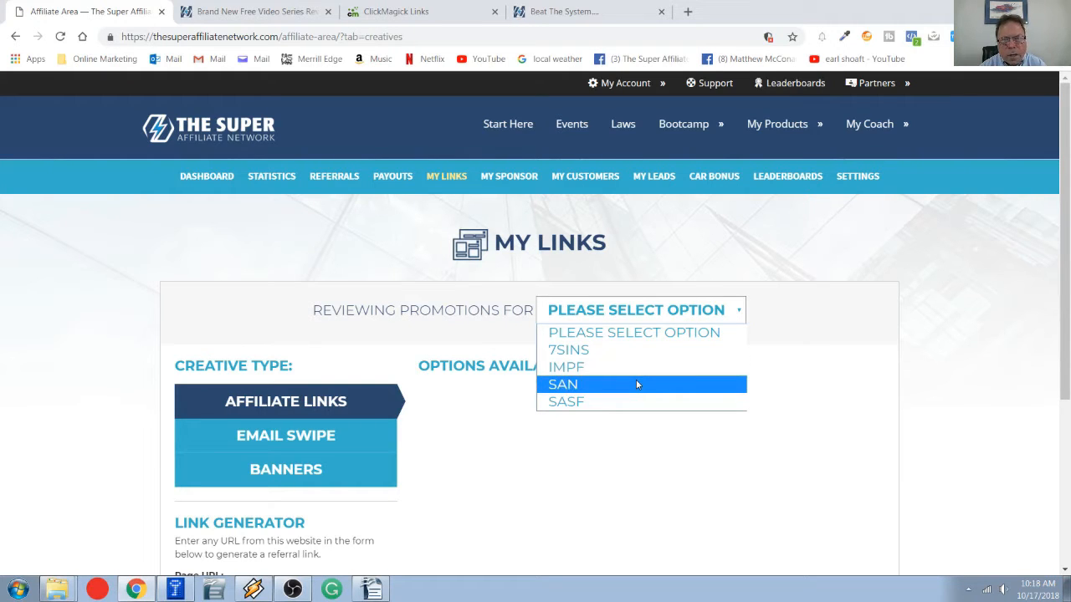
{"action": "left_click", "coordinate": [562, 383]}
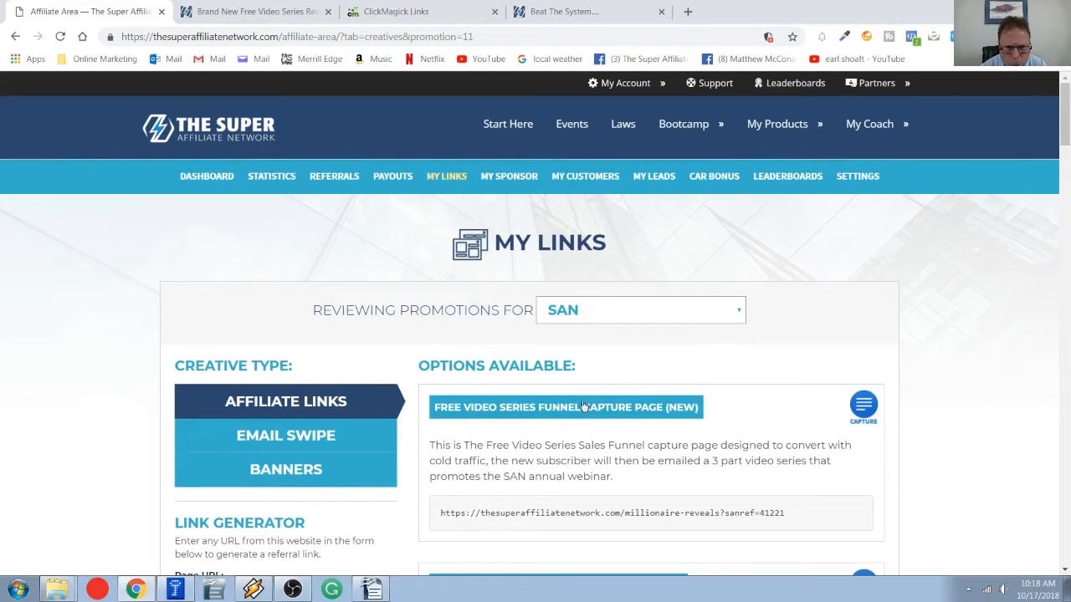
{"action": "scroll", "scroll_direction": "down", "scroll_amount": 3}
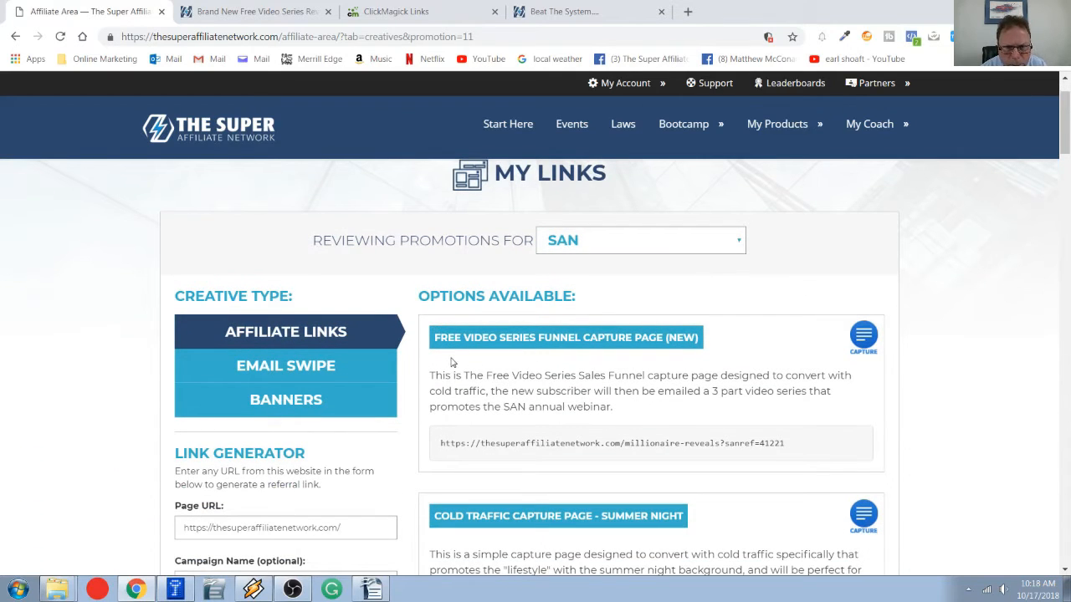
{"action": "mouse_move", "coordinate": [539, 353]}
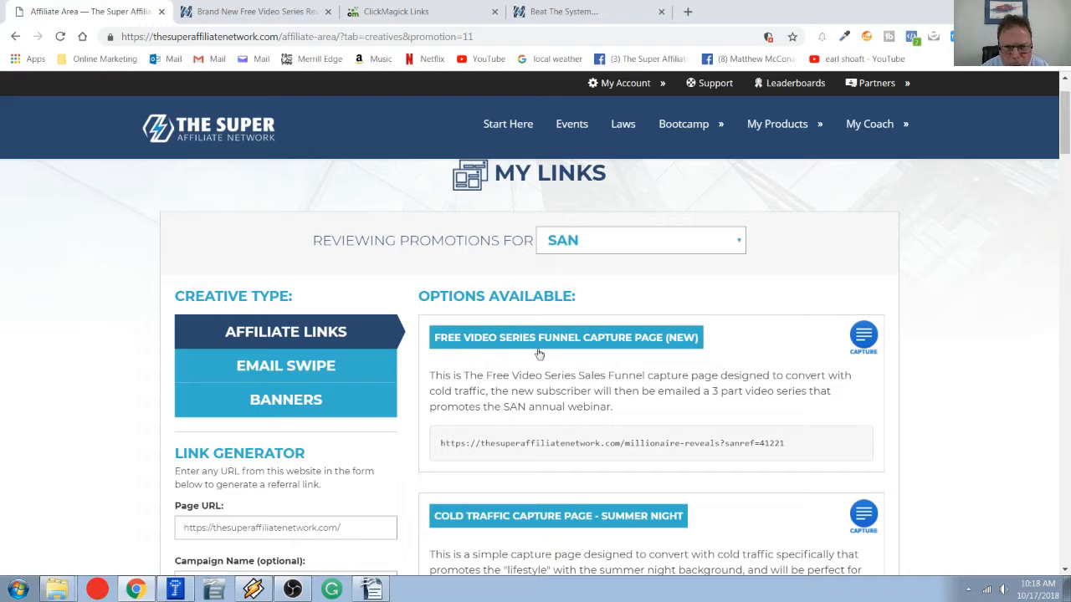
{"action": "mouse_move", "coordinate": [582, 346]}
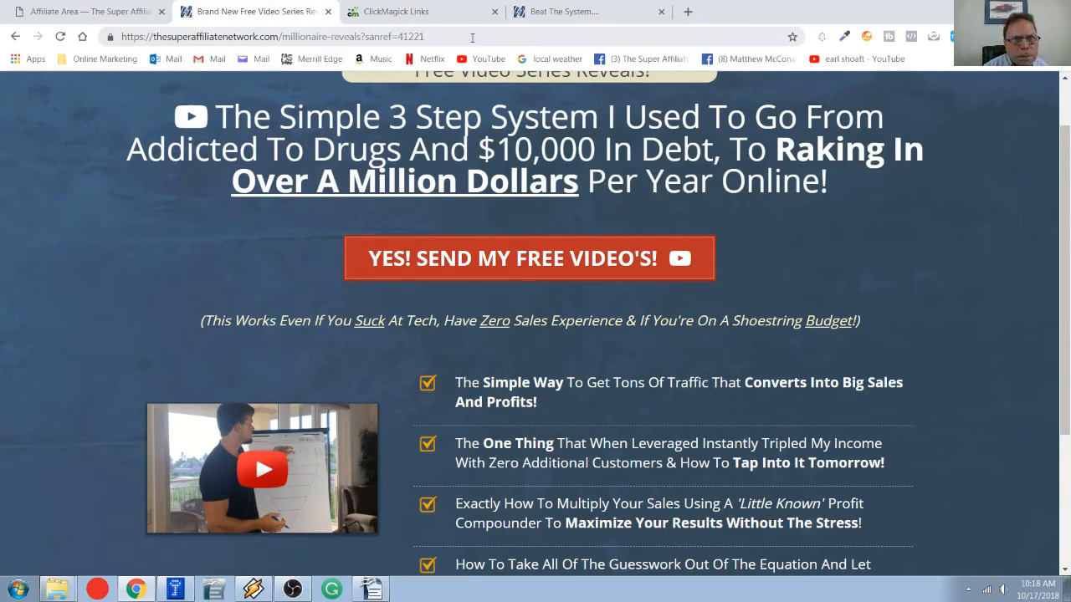
{"action": "mouse_move", "coordinate": [819, 255]}
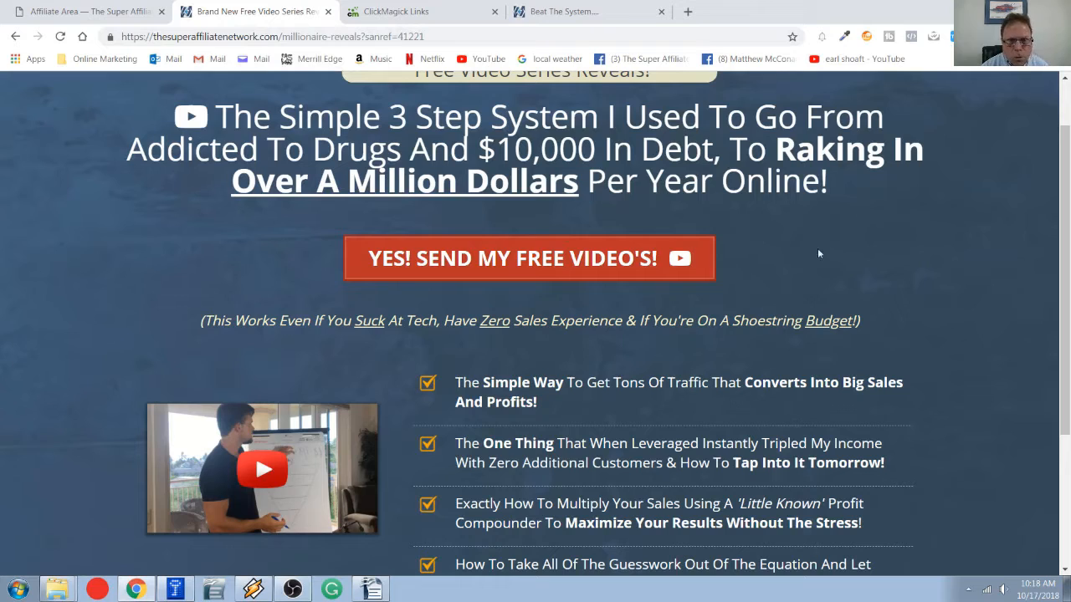
{"action": "mouse_move", "coordinate": [940, 302]}
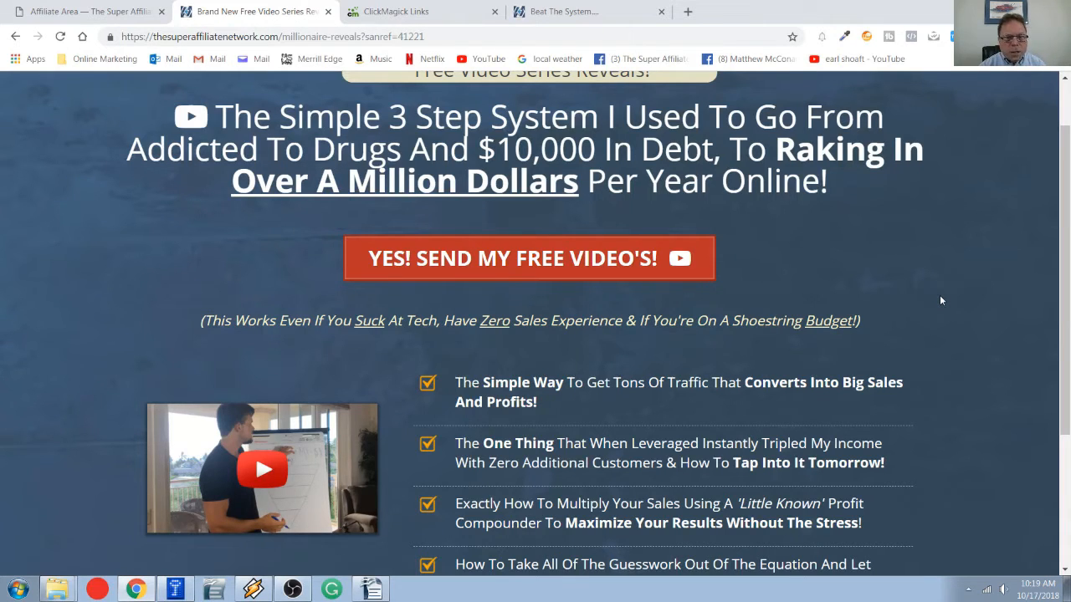
Look over the free video capture page and start the 'YES! SEND MY FREE VIDEO'S!' opt-in
{"action": "scroll", "scroll_direction": "down", "scroll_amount": 3}
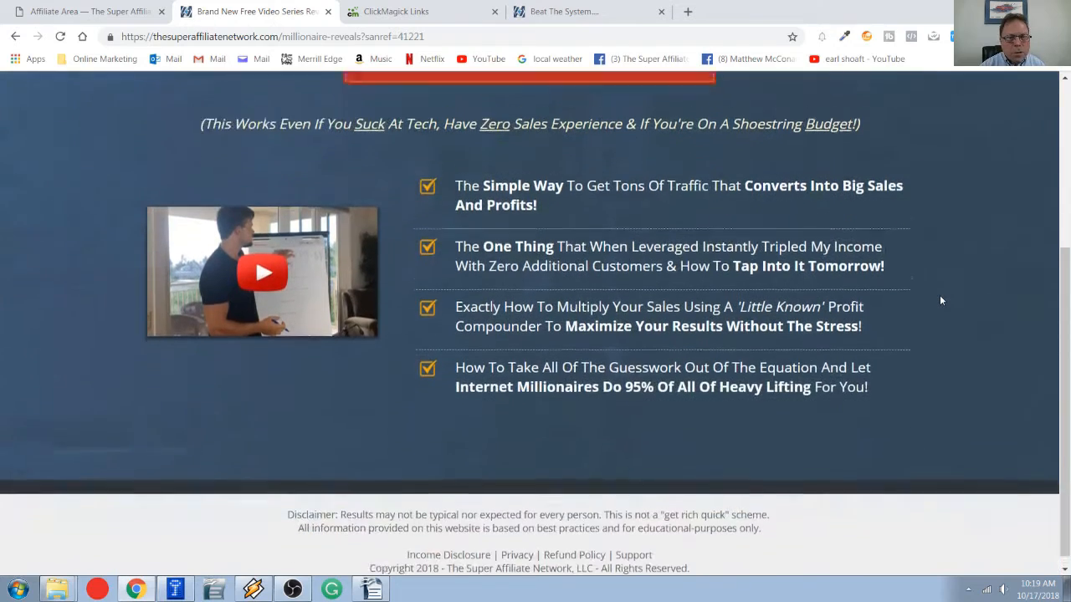
{"action": "scroll", "scroll_direction": "up", "scroll_amount": 3}
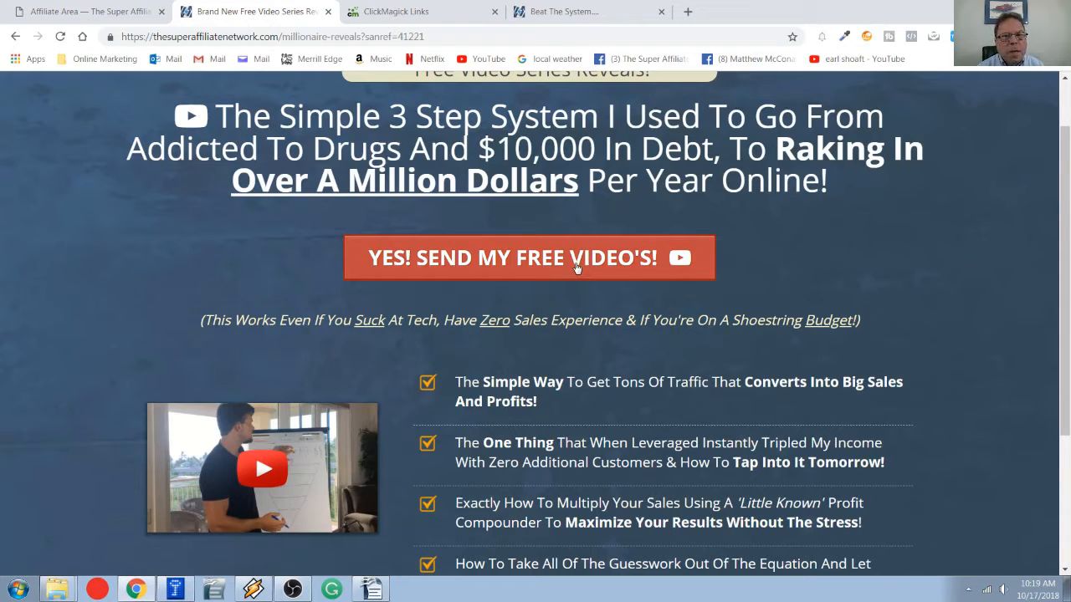
{"action": "mouse_move", "coordinate": [500, 266]}
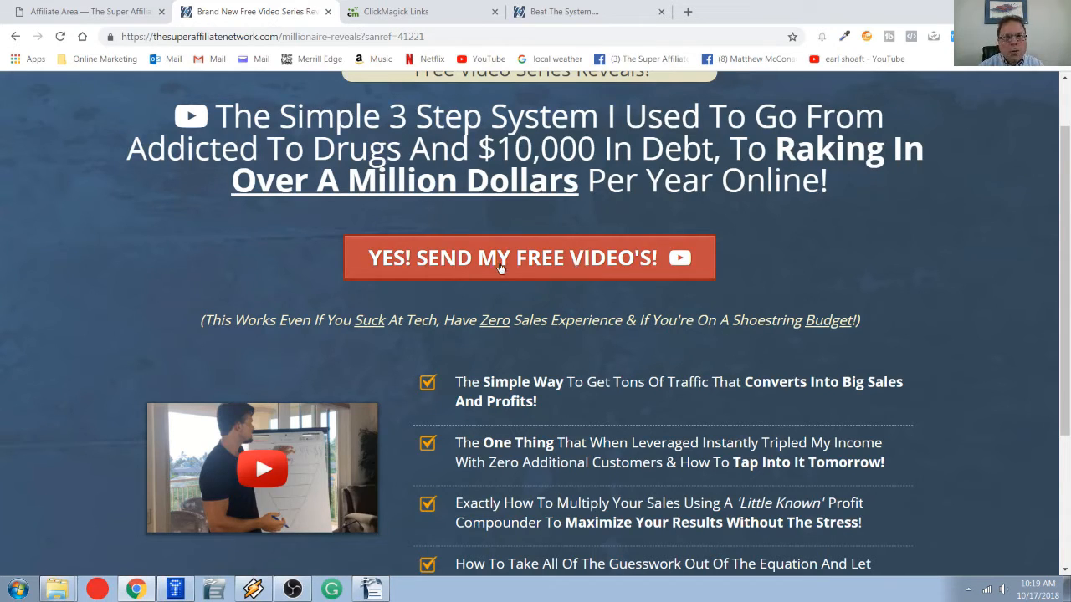
{"action": "left_click", "coordinate": [529, 257]}
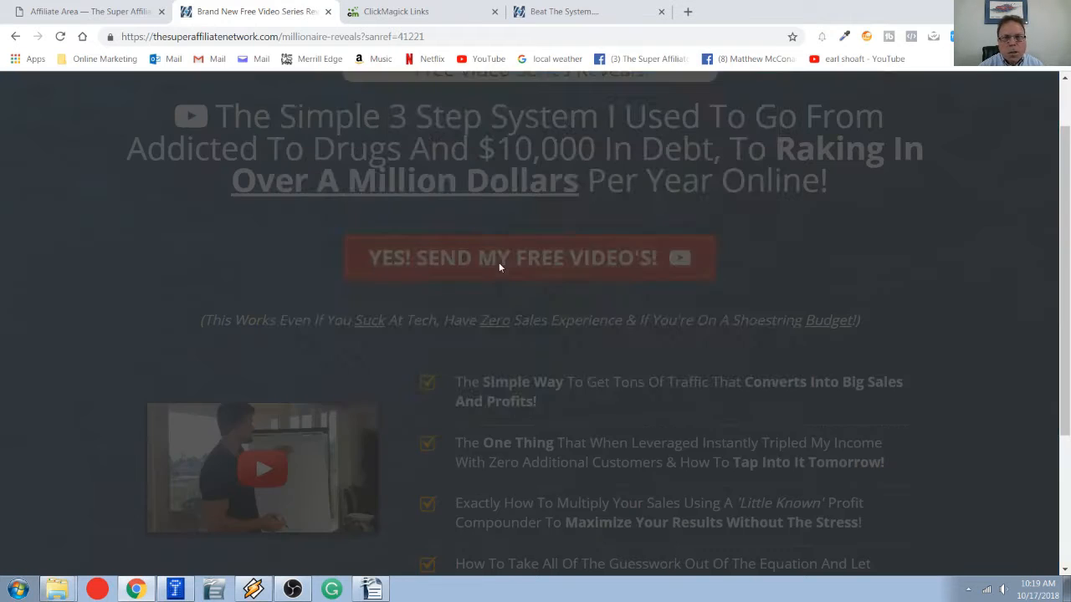
Fill the email field with a saved autofill address
{"action": "left_click", "coordinate": [530, 258]}
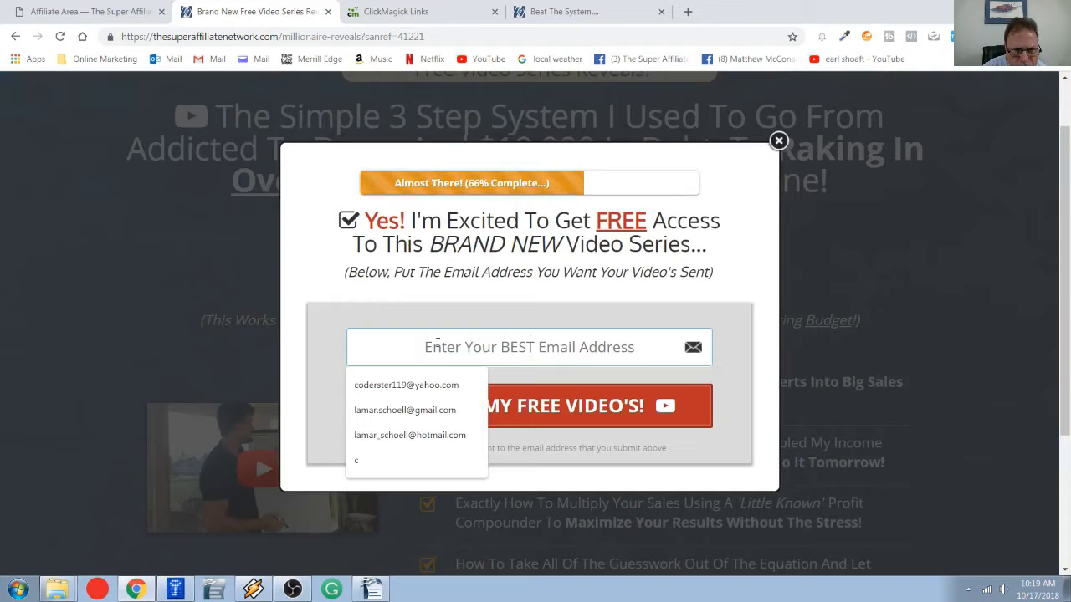
{"action": "left_click", "coordinate": [405, 410]}
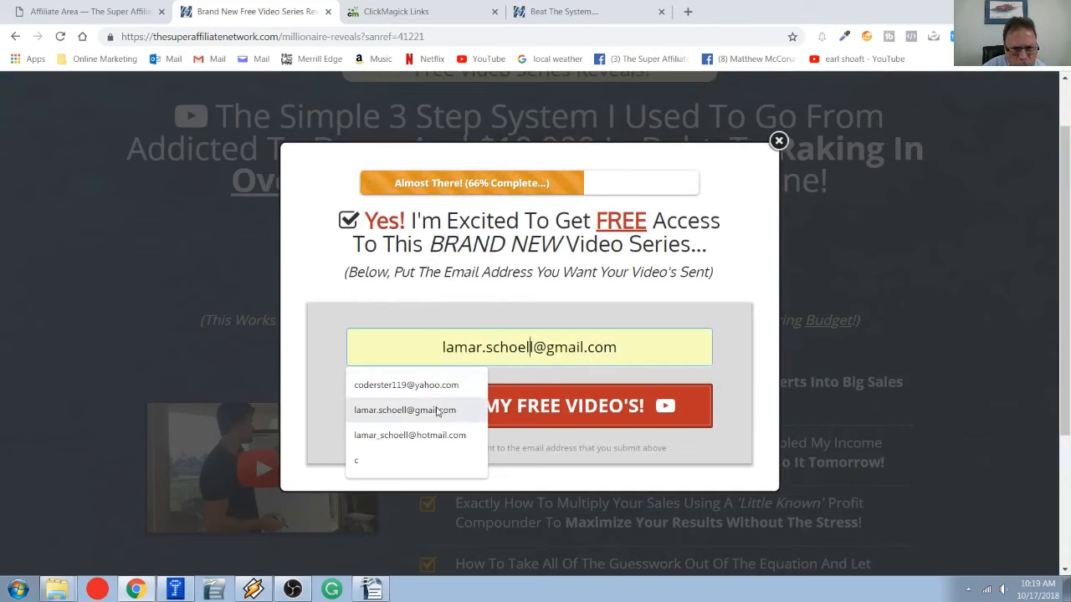
{"action": "left_click", "coordinate": [405, 408]}
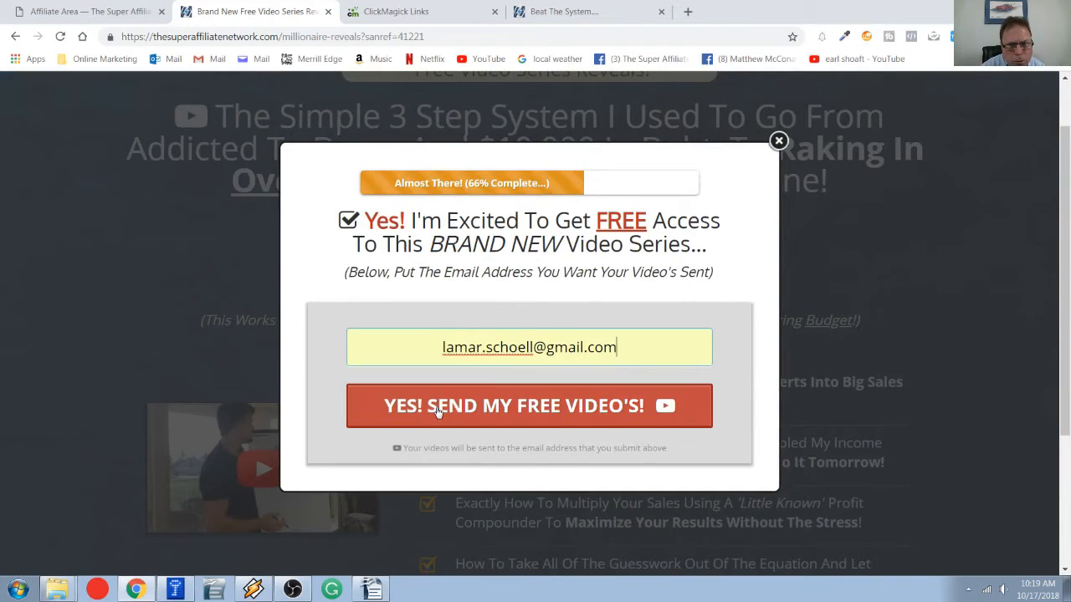
{"action": "mouse_move", "coordinate": [527, 418]}
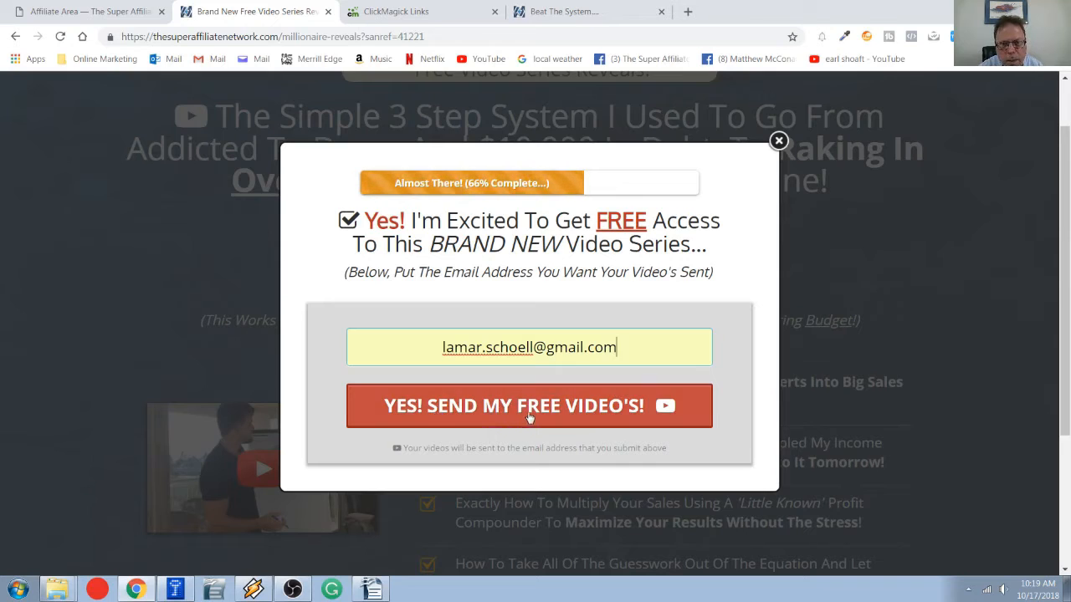
{"action": "mouse_move", "coordinate": [460, 420]}
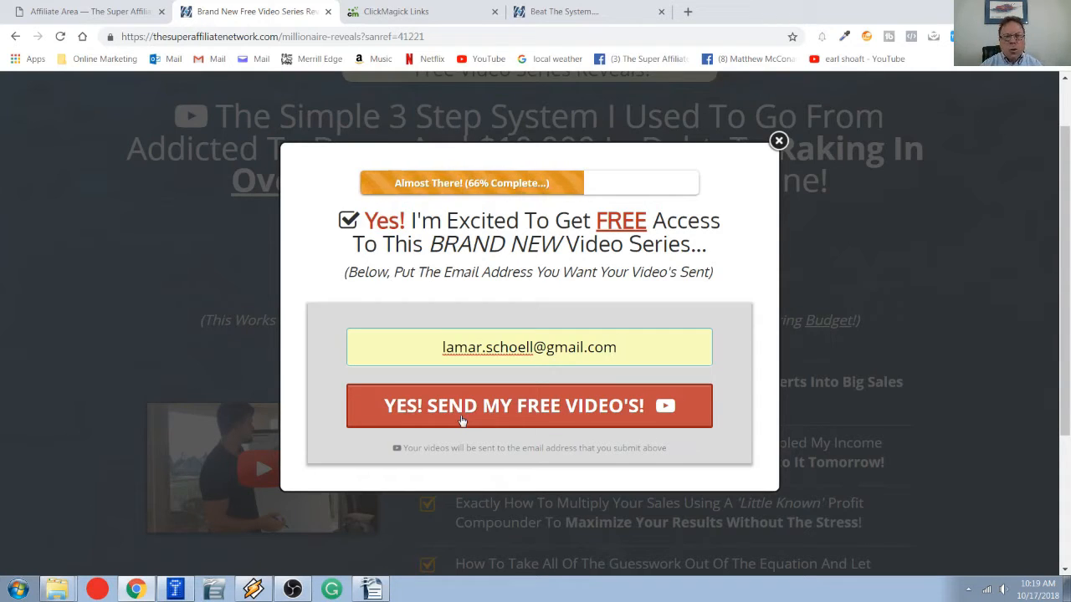
Submit the email to get the free videos, reaching the How To Beat The System page
{"action": "left_click", "coordinate": [529, 347]}
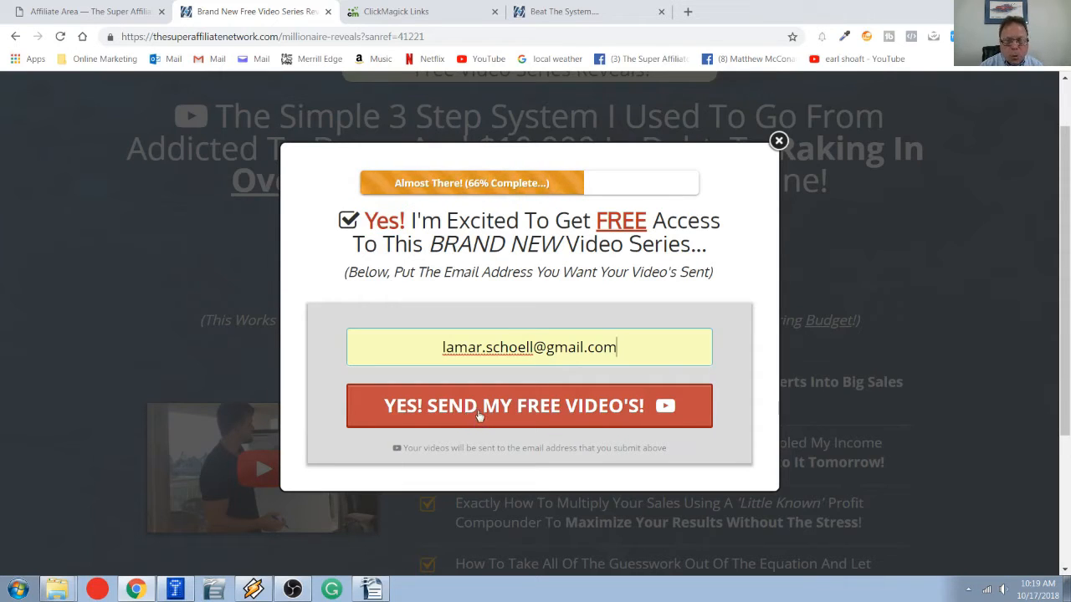
{"action": "left_click", "coordinate": [528, 406]}
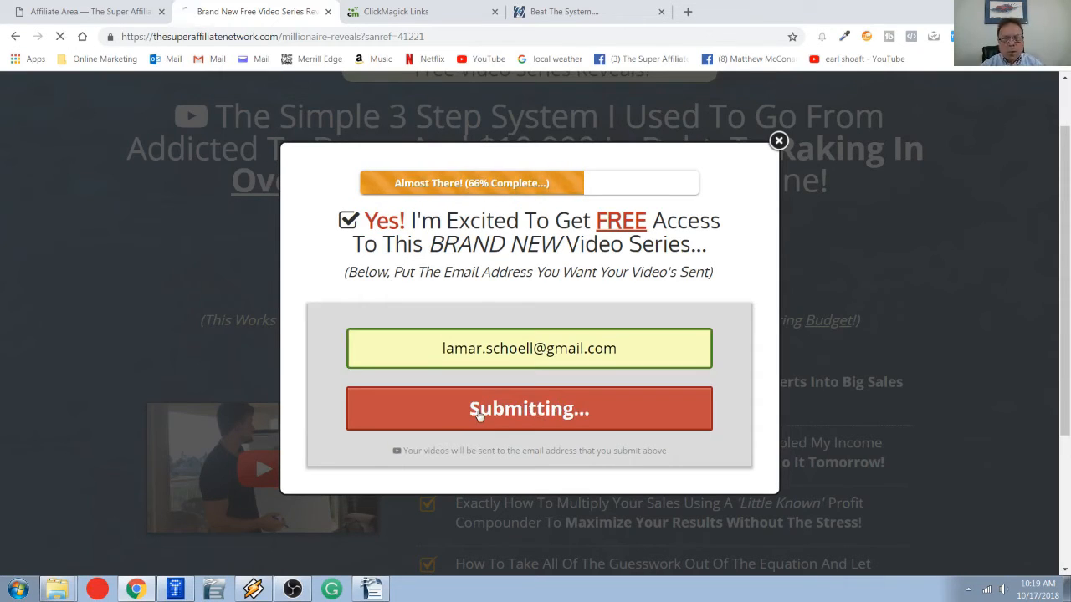
{"action": "left_click", "coordinate": [529, 408]}
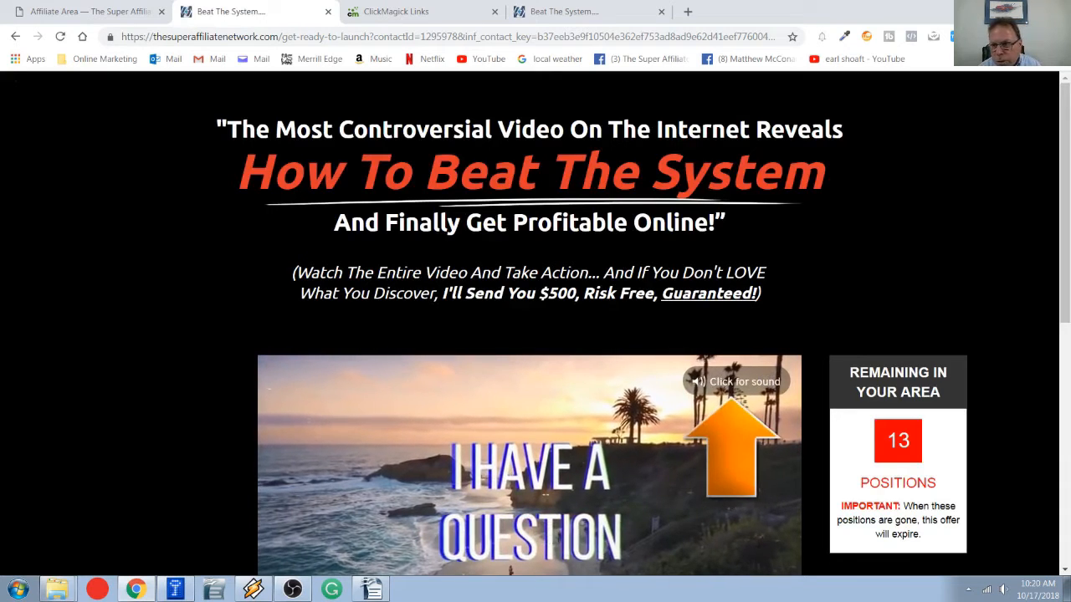
{"action": "mouse_move", "coordinate": [1033, 385]}
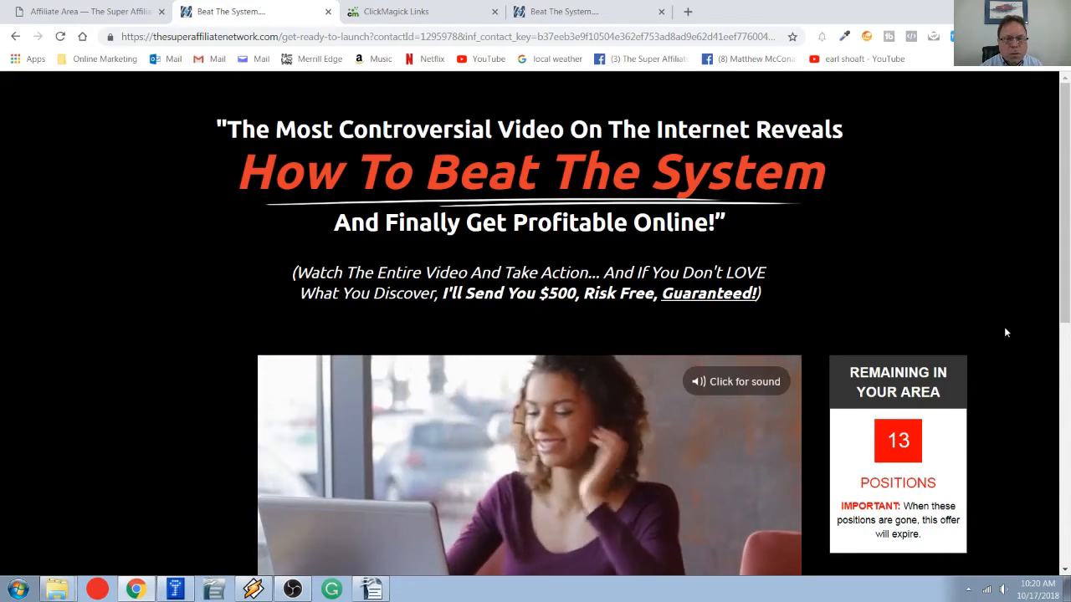
Scroll the Beat The System page until the playing video player is fully visible
{"action": "scroll", "scroll_direction": "down", "scroll_amount": 3}
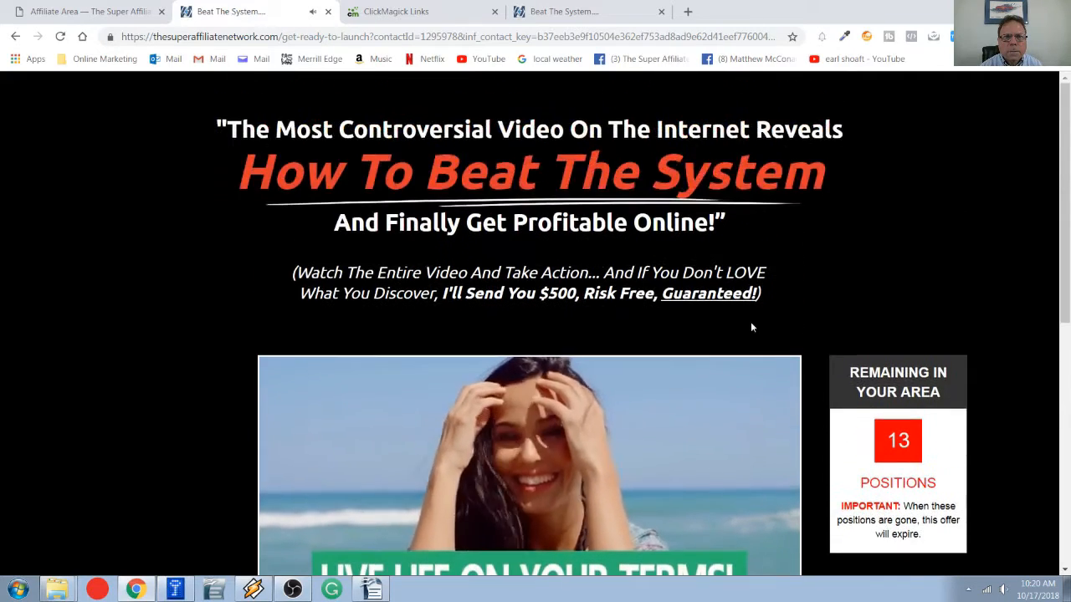
{"action": "scroll", "scroll_direction": "down", "scroll_amount": 3}
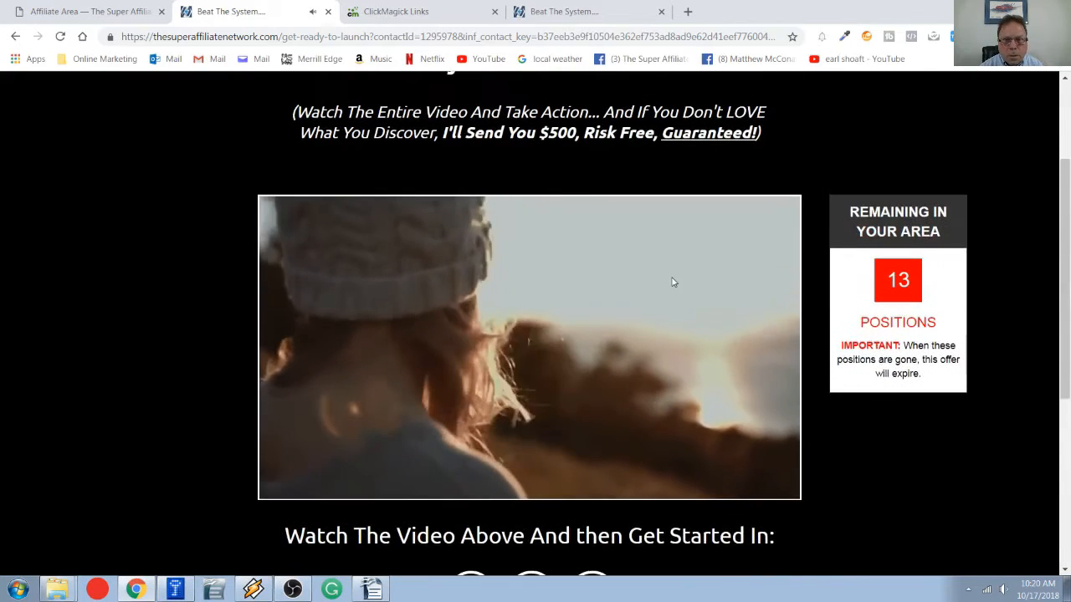
{"action": "scroll", "scroll_direction": "down", "scroll_amount": 3}
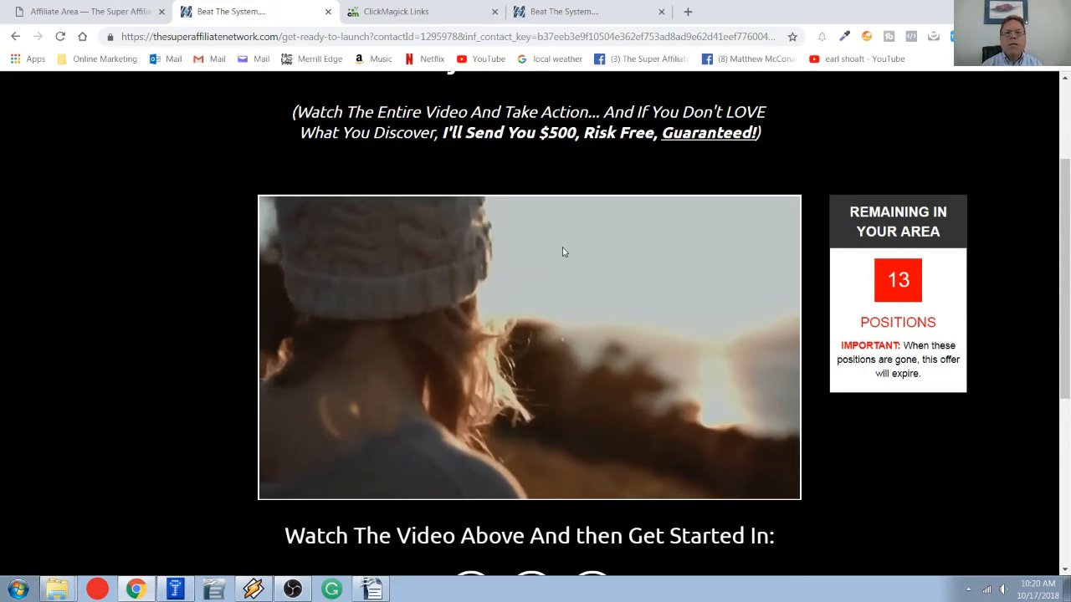
{"action": "mouse_move", "coordinate": [334, 162]}
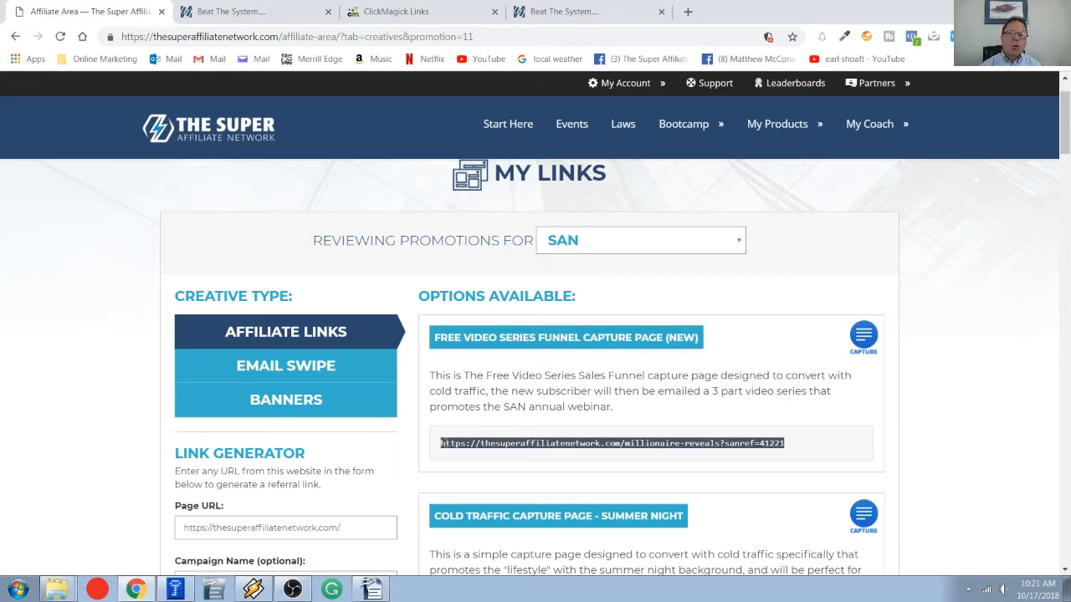
{"action": "mouse_move", "coordinate": [840, 372]}
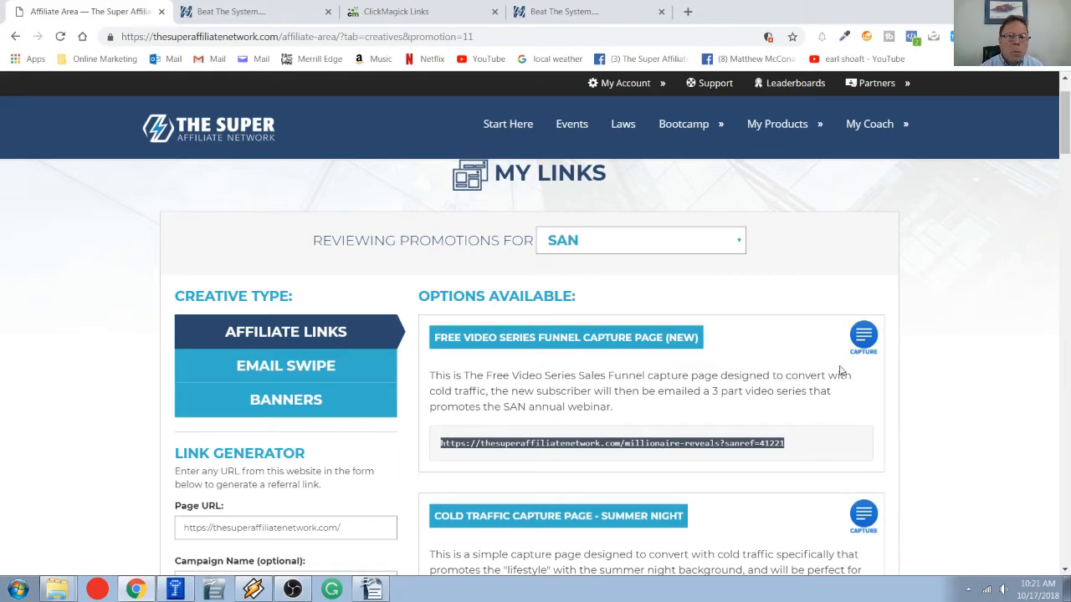
Scroll the How To Beat The System video page back into view
{"action": "scroll", "scroll_direction": "down", "scroll_amount": 3}
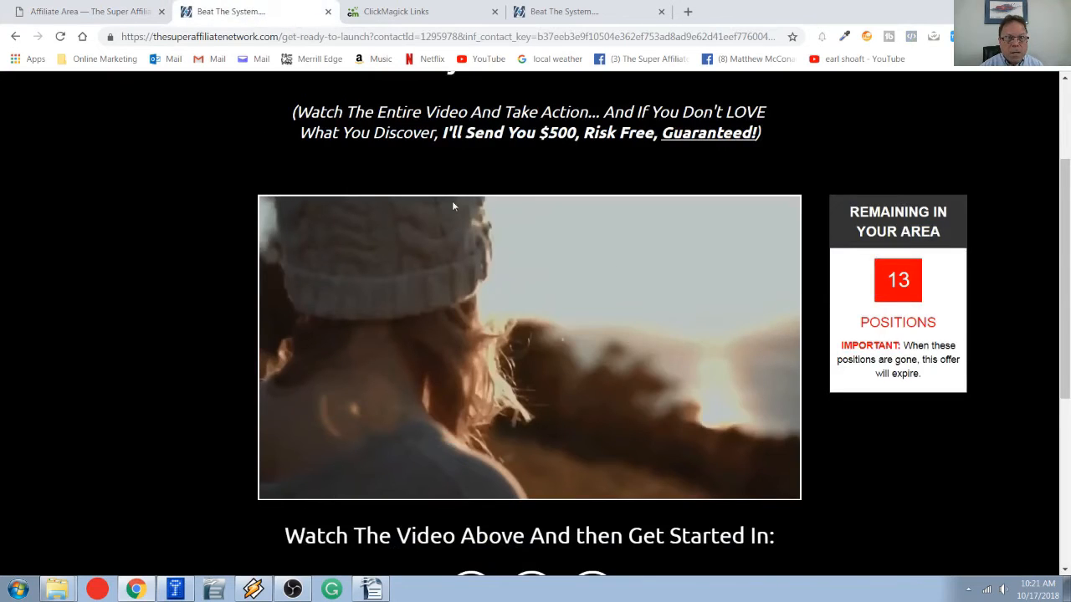
{"action": "mouse_move", "coordinate": [794, 470]}
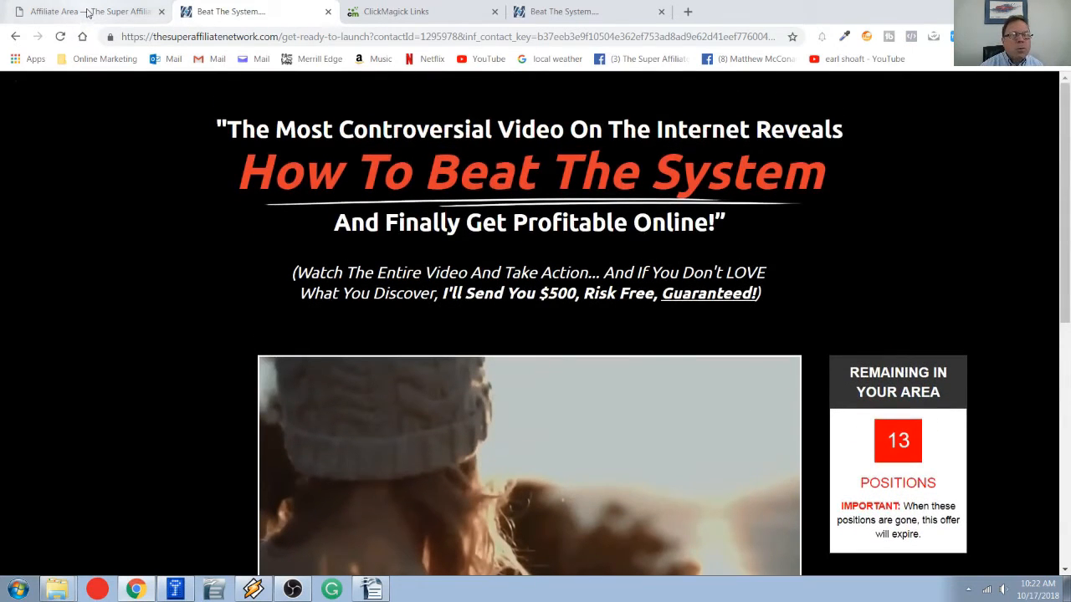
Return to the affiliate links and scroll to Super Affiliate Network Black Sales Page (NEW)
{"action": "left_click", "coordinate": [87, 10]}
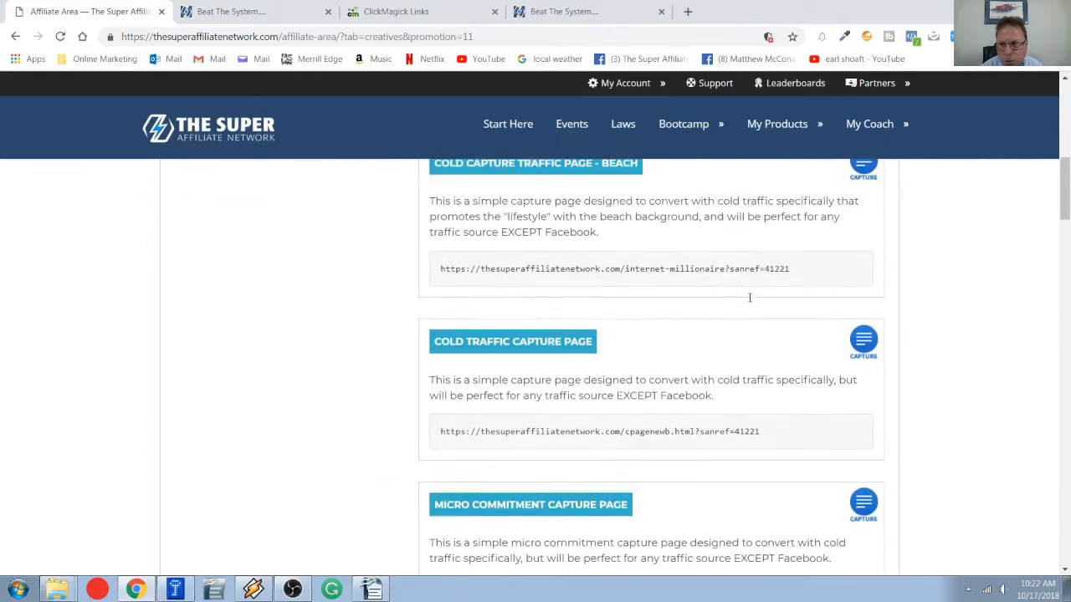
{"action": "scroll", "scroll_direction": "down", "scroll_amount": 3}
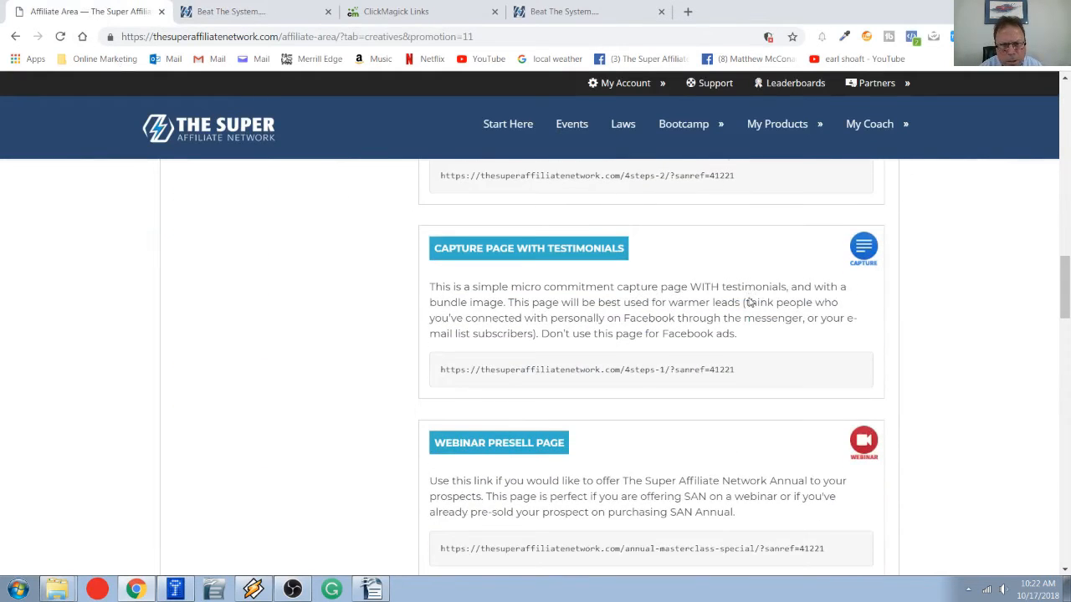
{"action": "scroll", "scroll_direction": "down", "scroll_amount": 3}
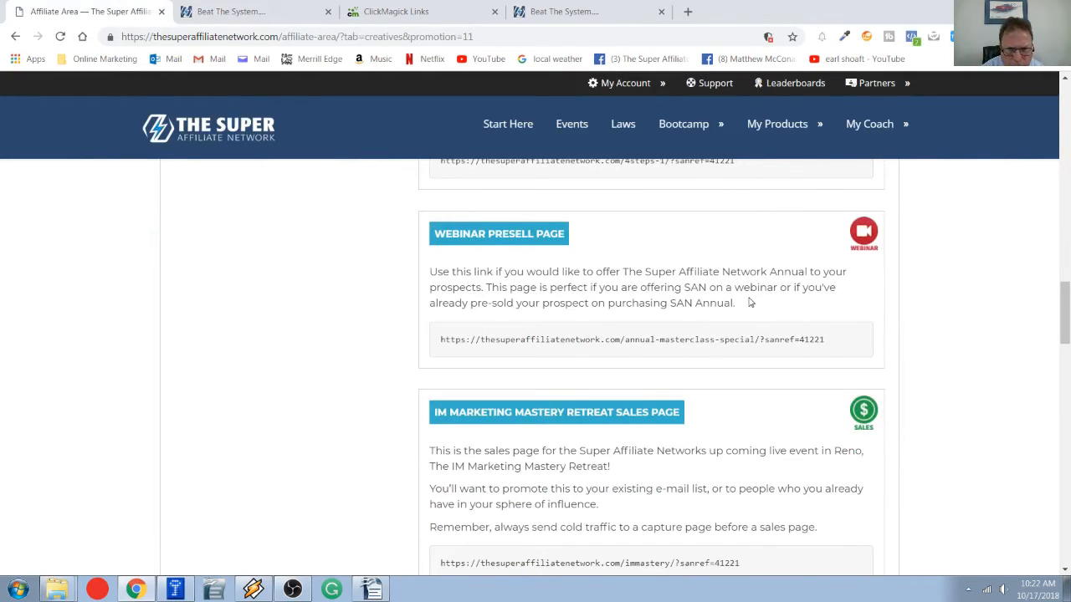
{"action": "scroll", "scroll_direction": "down", "scroll_amount": 3}
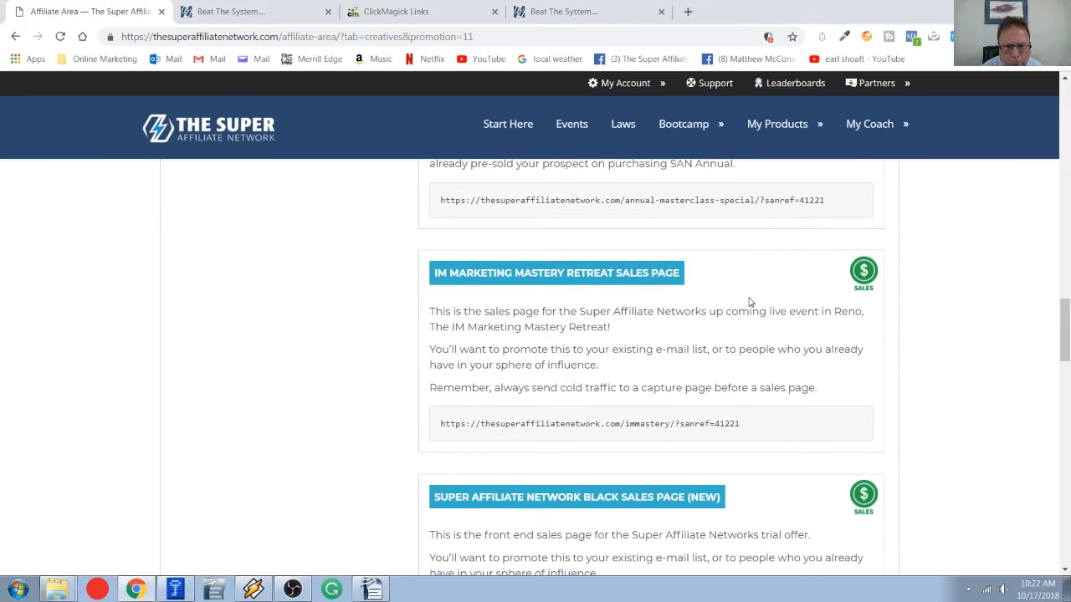
{"action": "scroll", "scroll_direction": "down", "scroll_amount": 3}
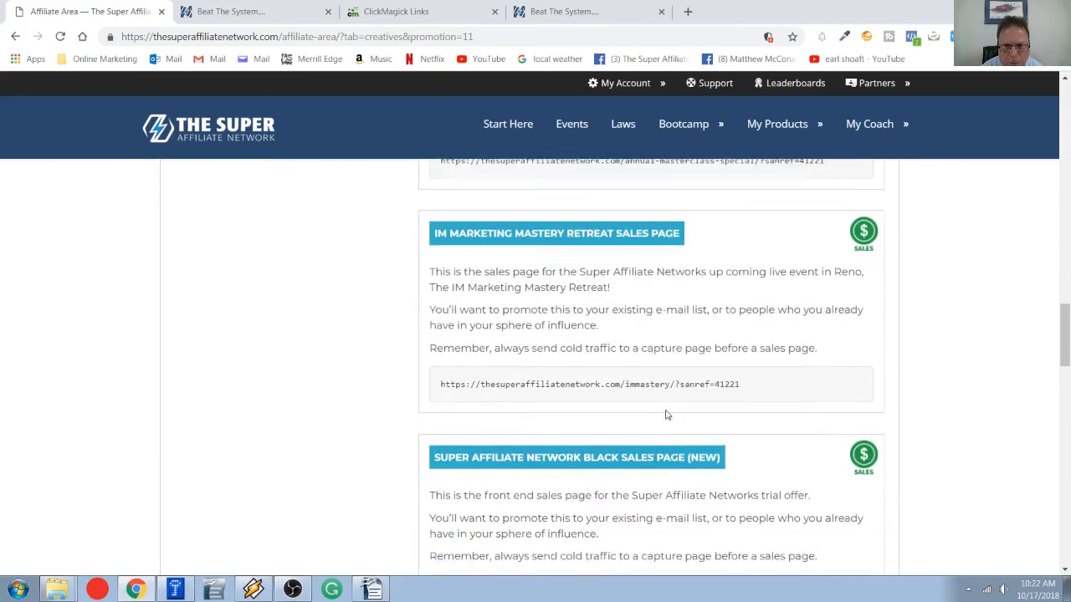
{"action": "scroll", "scroll_direction": "down", "scroll_amount": 3}
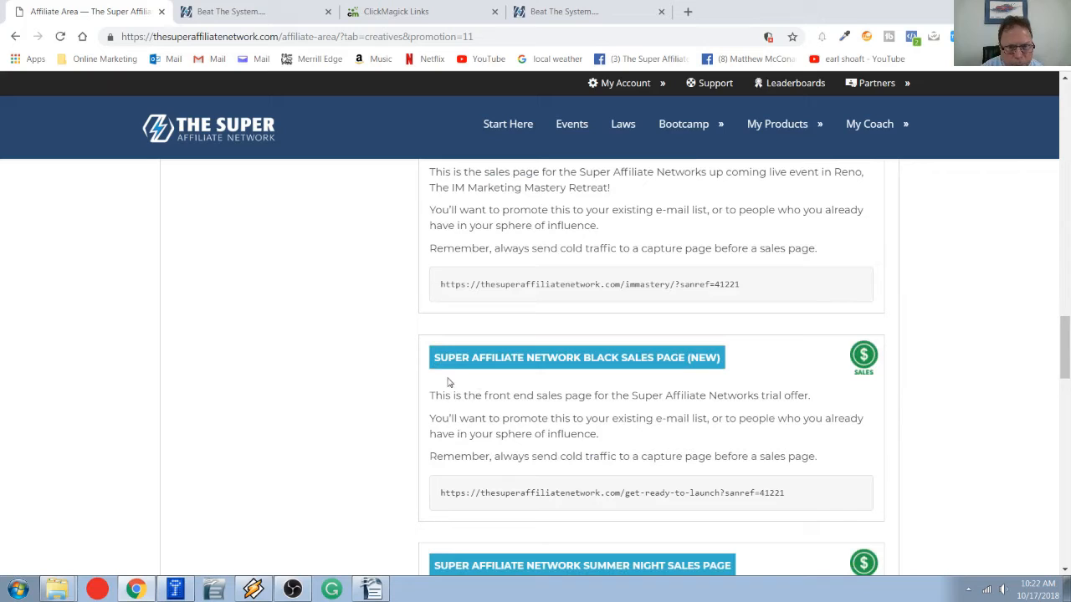
{"action": "mouse_move", "coordinate": [547, 370]}
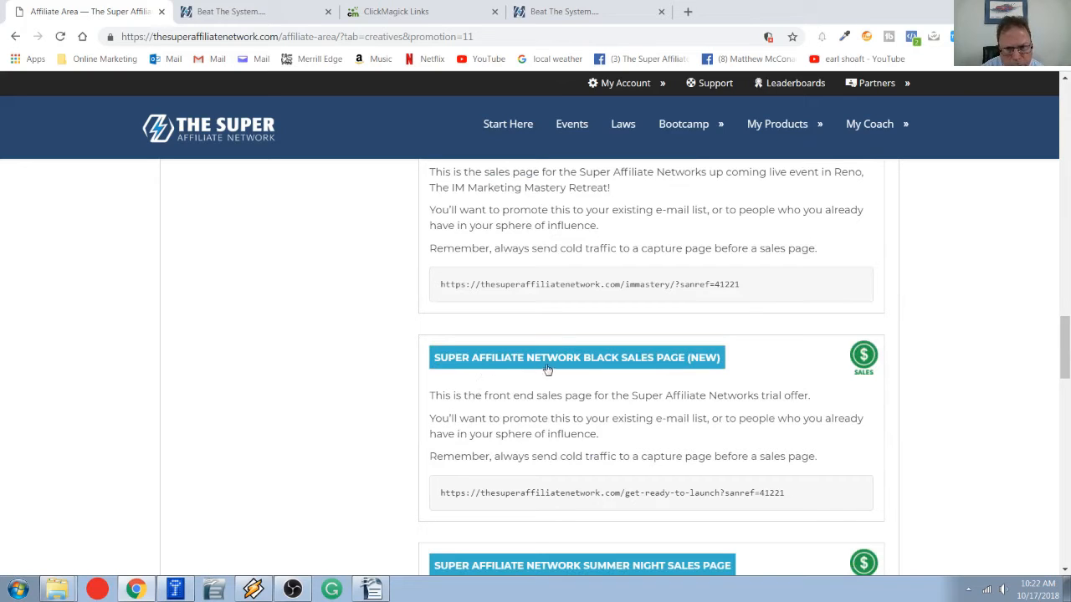
{"action": "mouse_move", "coordinate": [630, 368]}
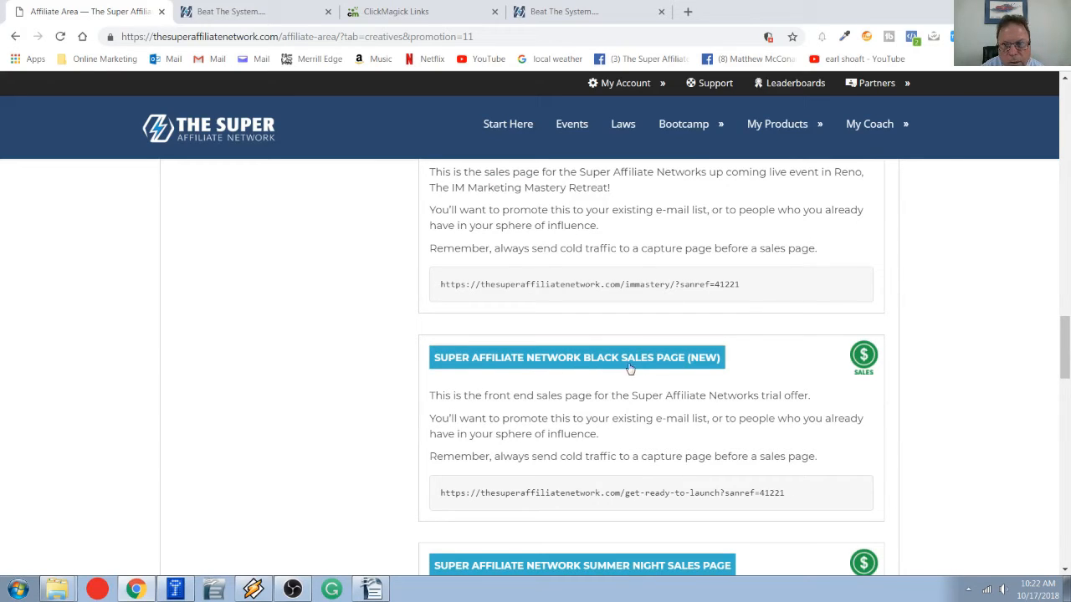
{"action": "mouse_move", "coordinate": [676, 368]}
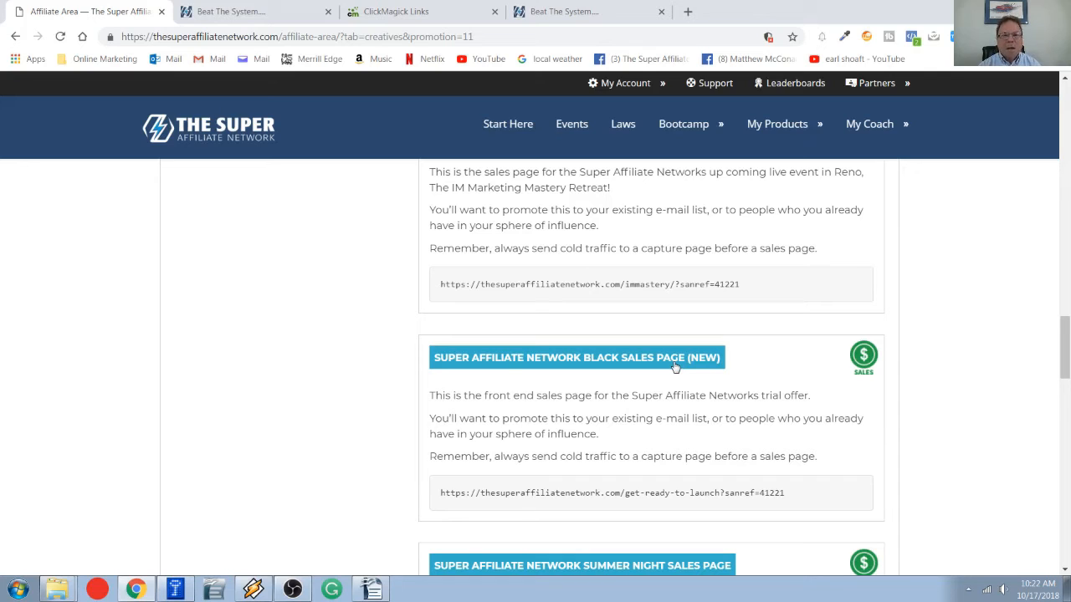
{"action": "mouse_move", "coordinate": [496, 492]}
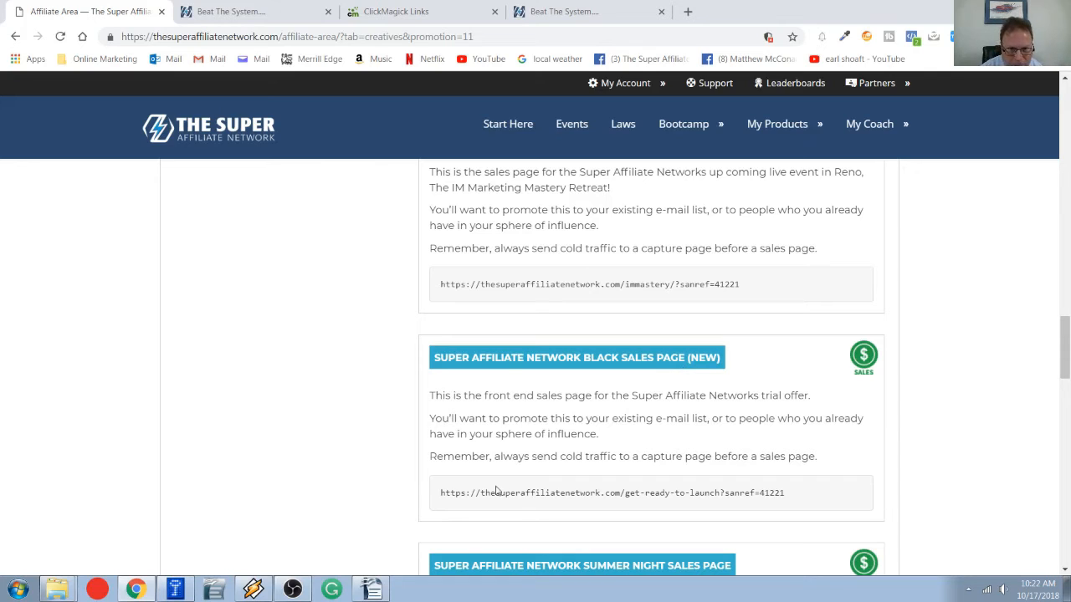
Select the whole Black Sales Page referral link address
{"action": "double_click", "coordinate": [451, 492]}
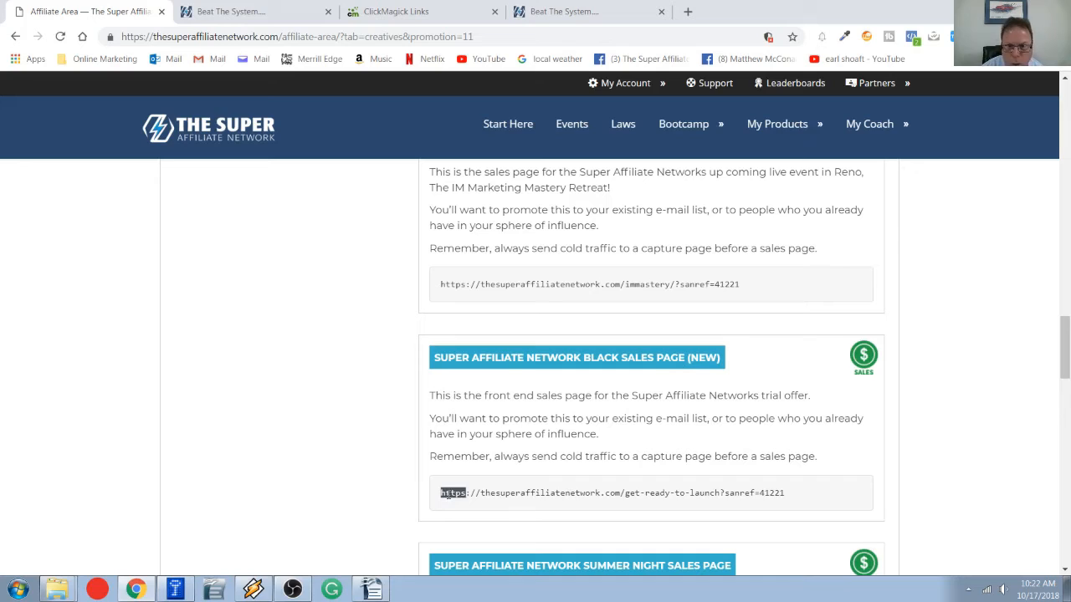
{"action": "triple_click", "coordinate": [612, 492]}
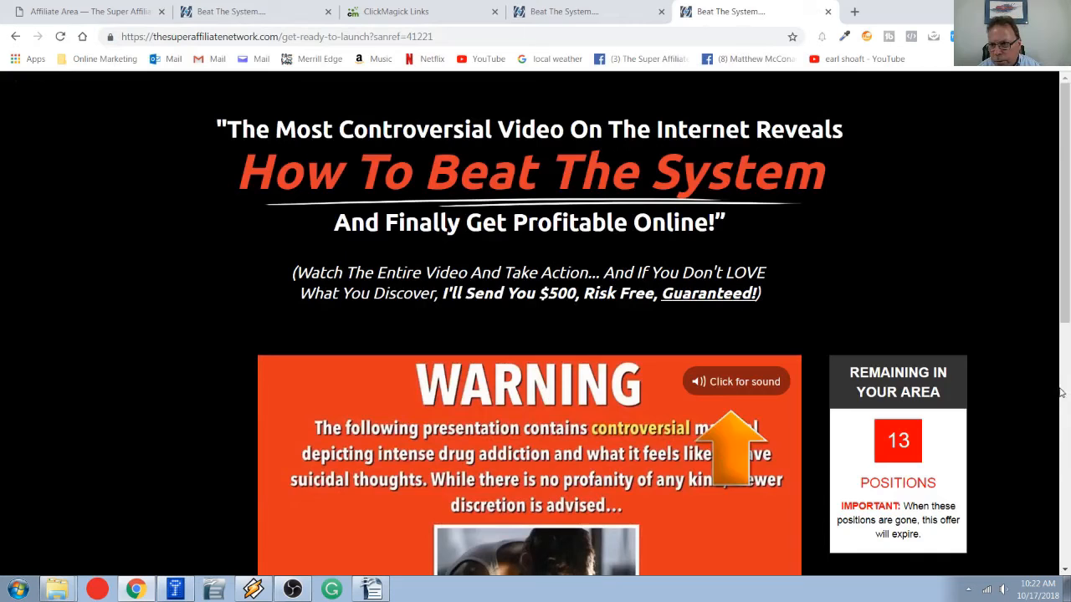
{"action": "mouse_move", "coordinate": [963, 321]}
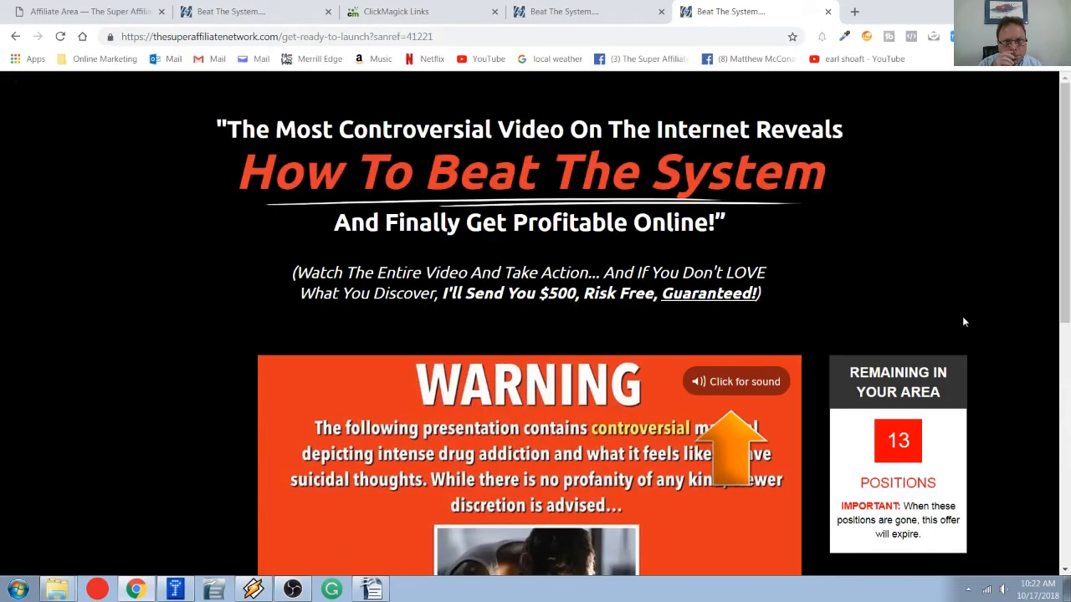
Scroll the Black Sales Page to its 'Get Started In' countdown and back to the headline
{"action": "scroll", "scroll_direction": "down", "scroll_amount": 3}
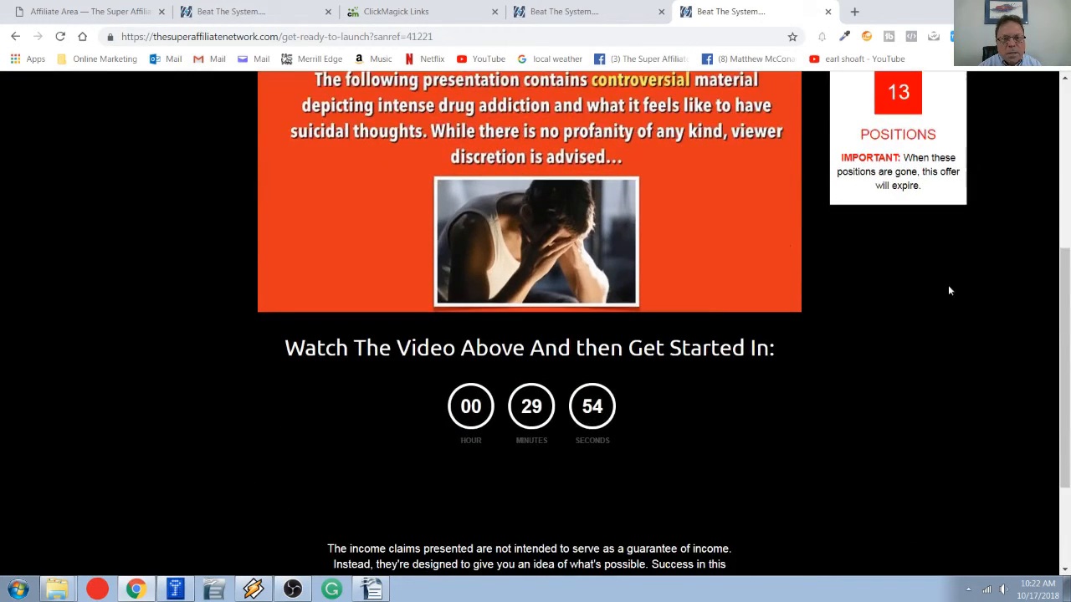
{"action": "scroll", "scroll_direction": "up", "scroll_amount": 3}
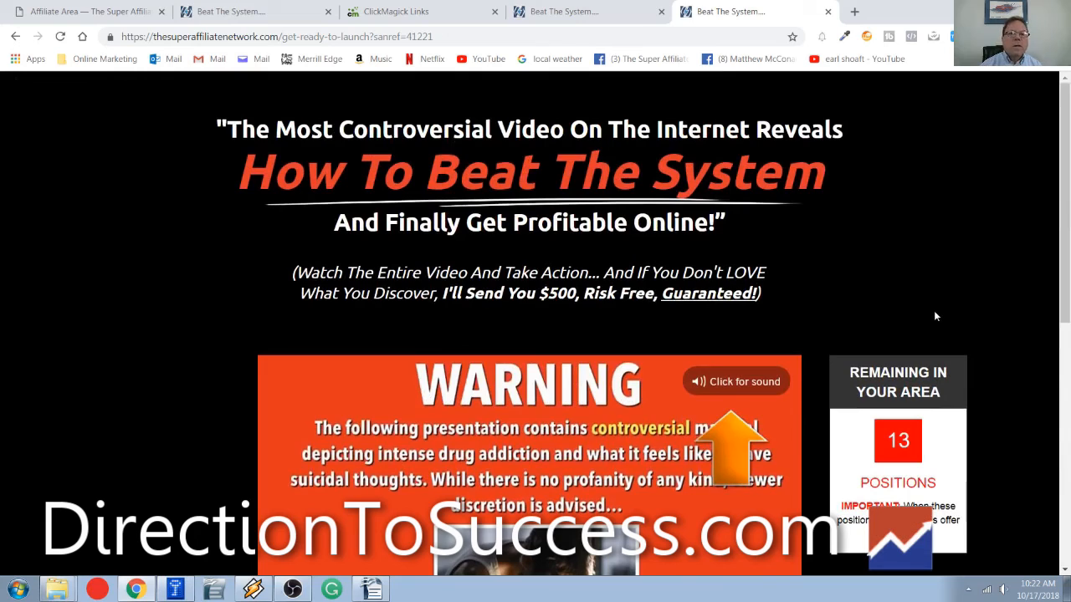